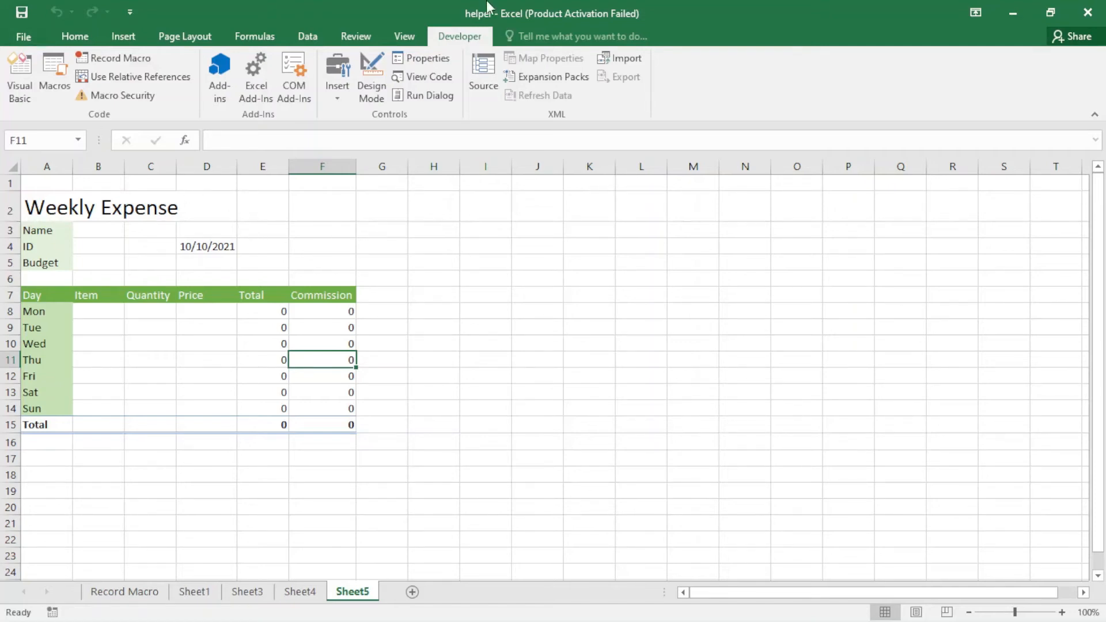
Step: Open the W_expense macro's code for editing via Developer > Macros > Edit
left_click(54, 76)
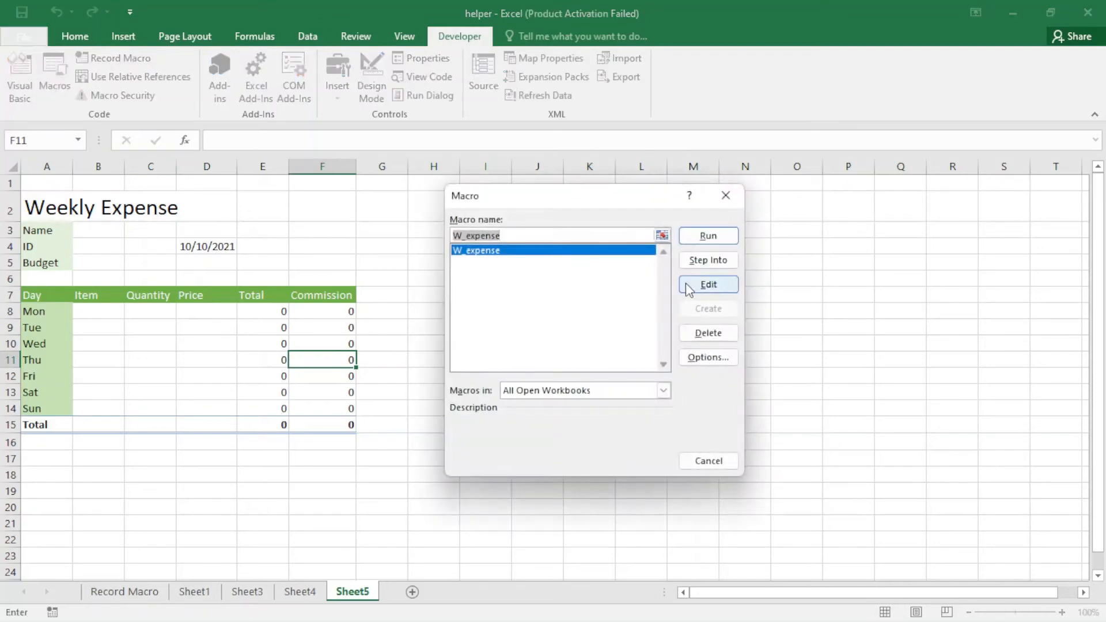
left_click(707, 285)
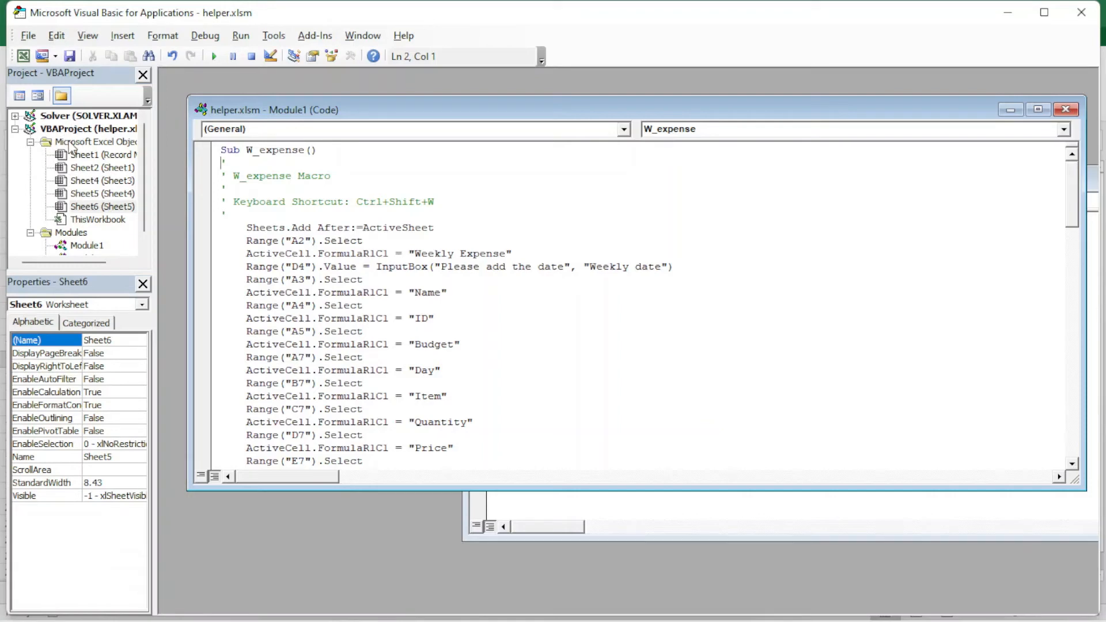
mouse_move(44, 208)
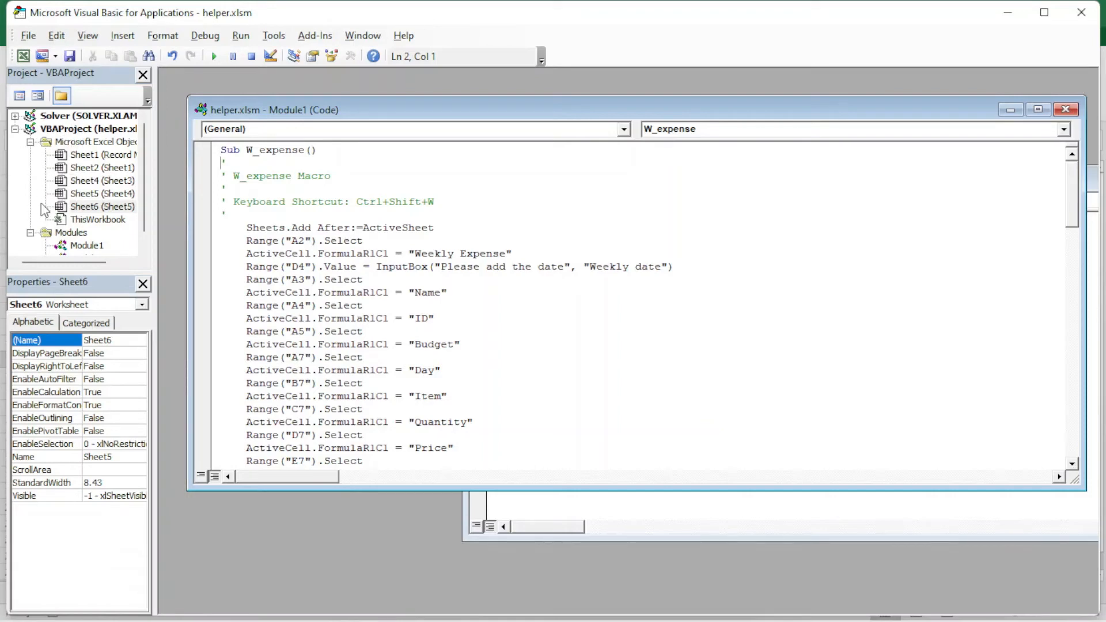
mouse_move(51, 215)
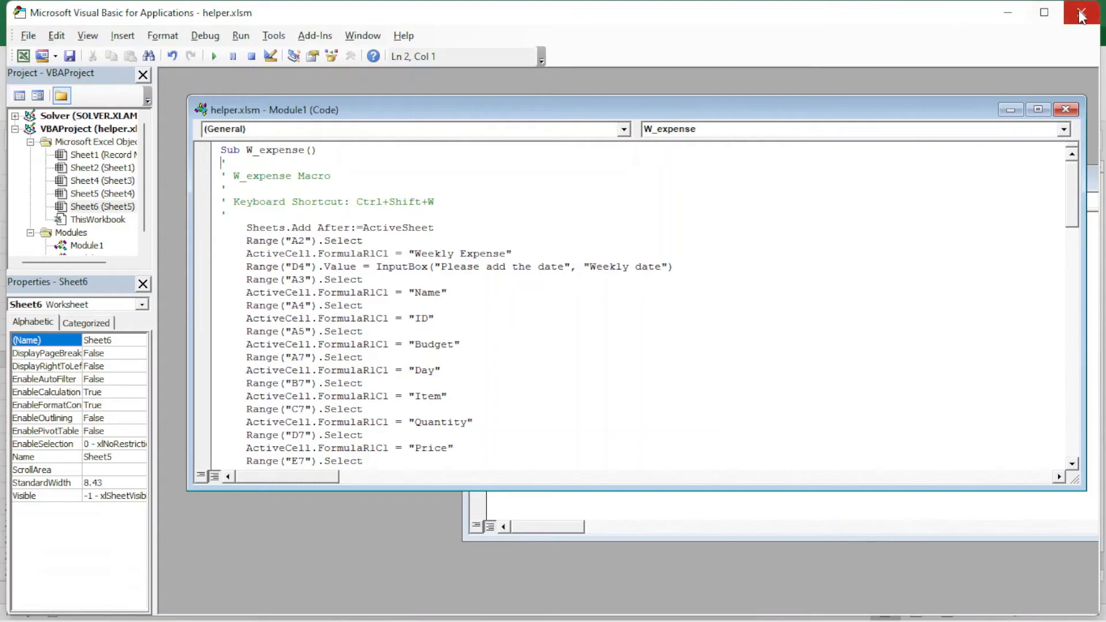
Step: Close the VBA editor and create a new blank workbook, Book2
left_click(1080, 12)
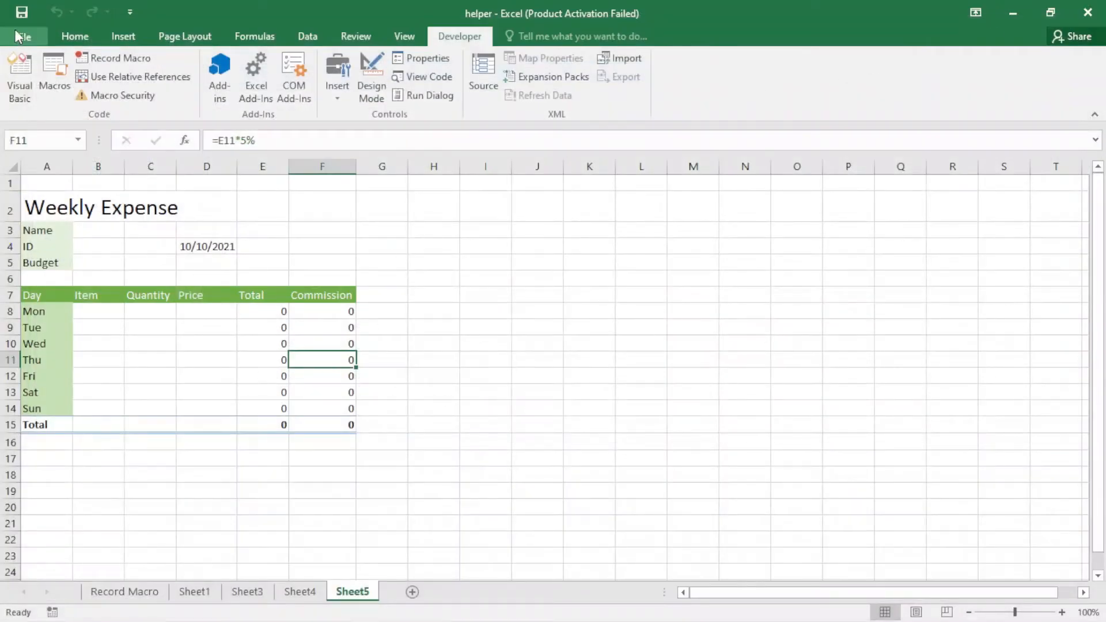
left_click(22, 36)
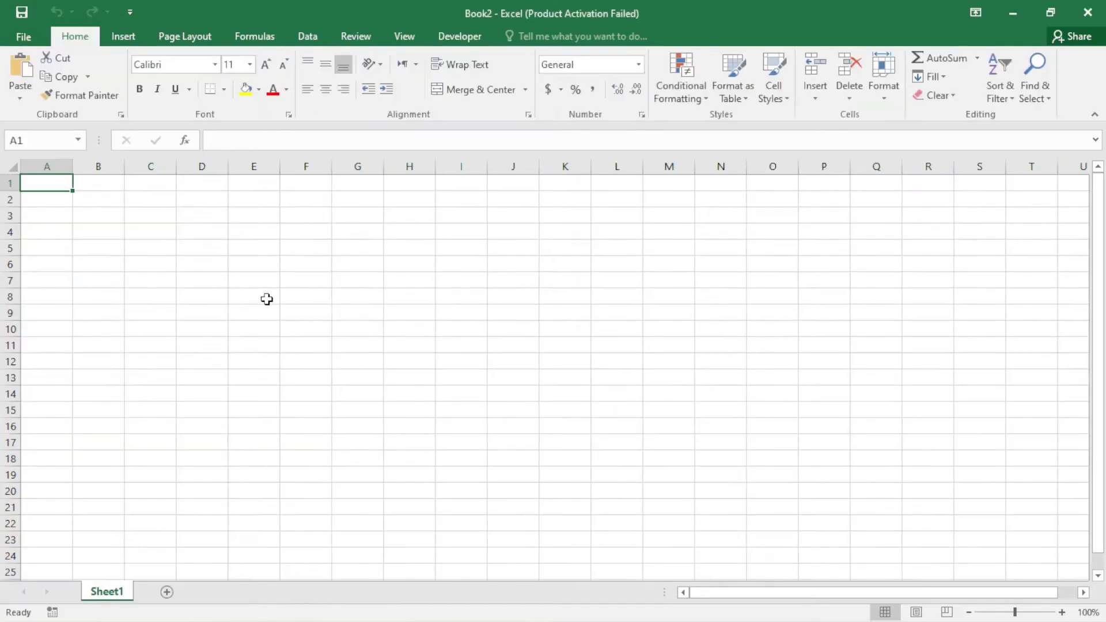
mouse_move(389, 53)
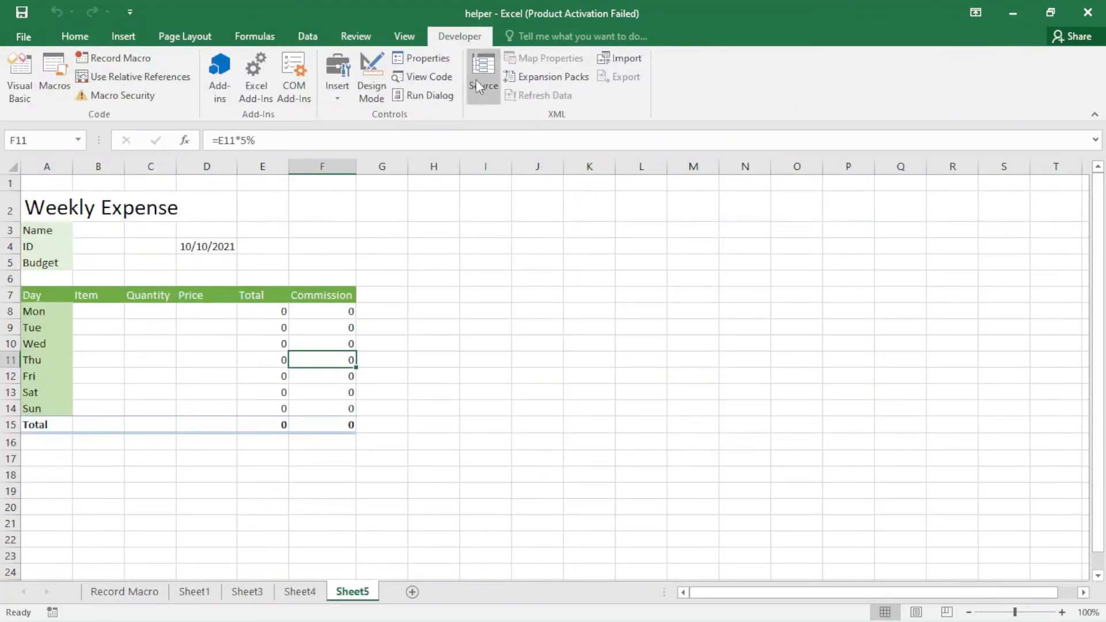
Step: Reopen the W_expense code and drag helper's Module1 onto VBAProject (Book2)
left_click(54, 76)
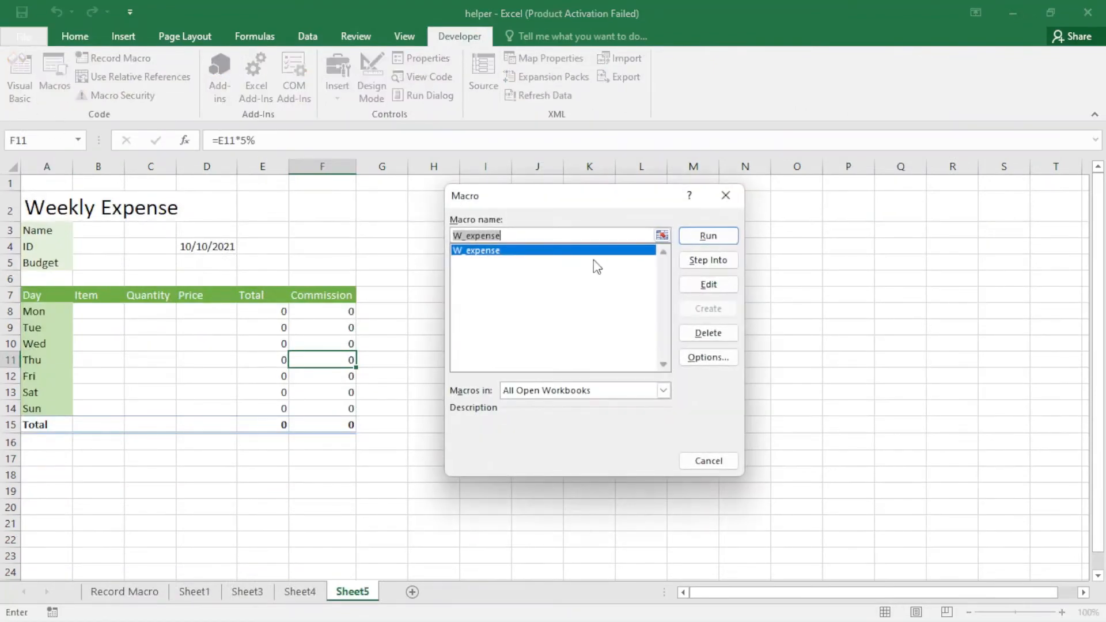
left_click(707, 285)
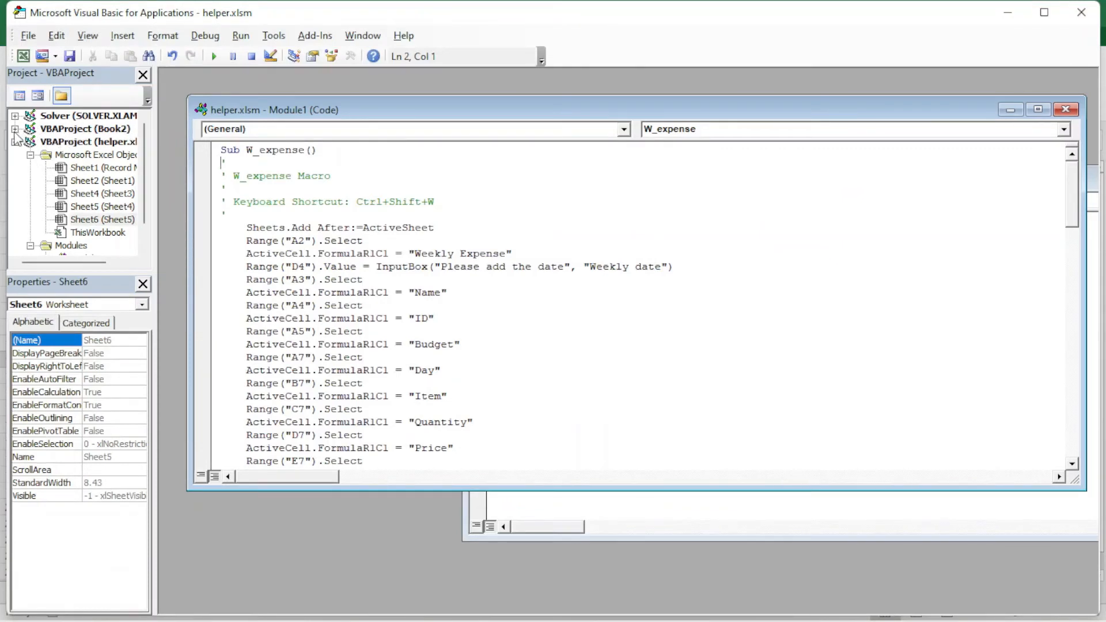
left_click(103, 219)
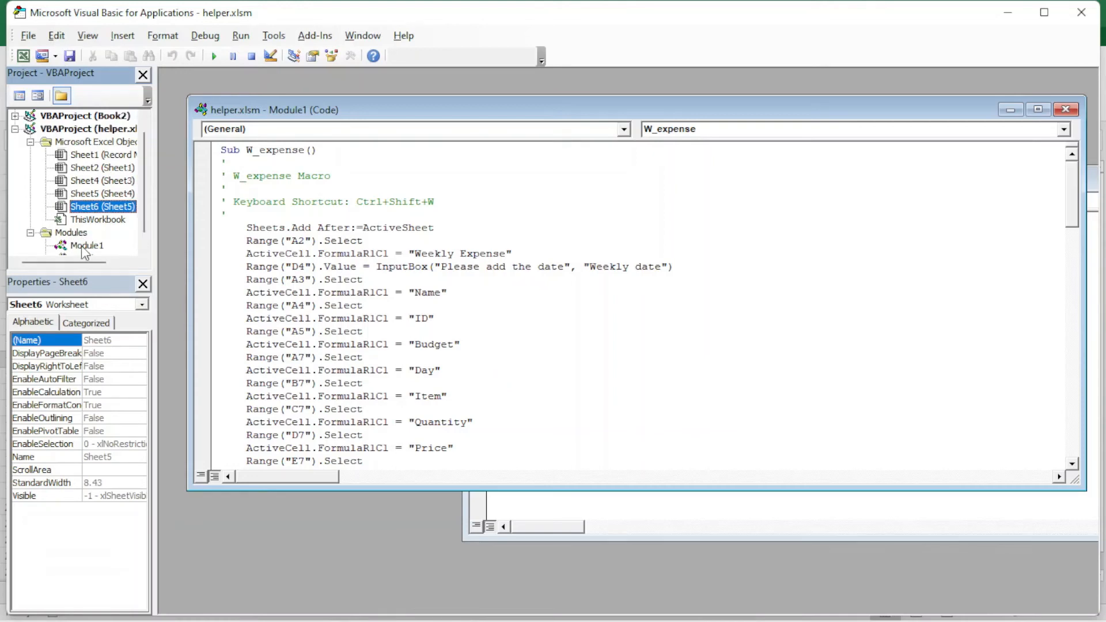
left_click(87, 245)
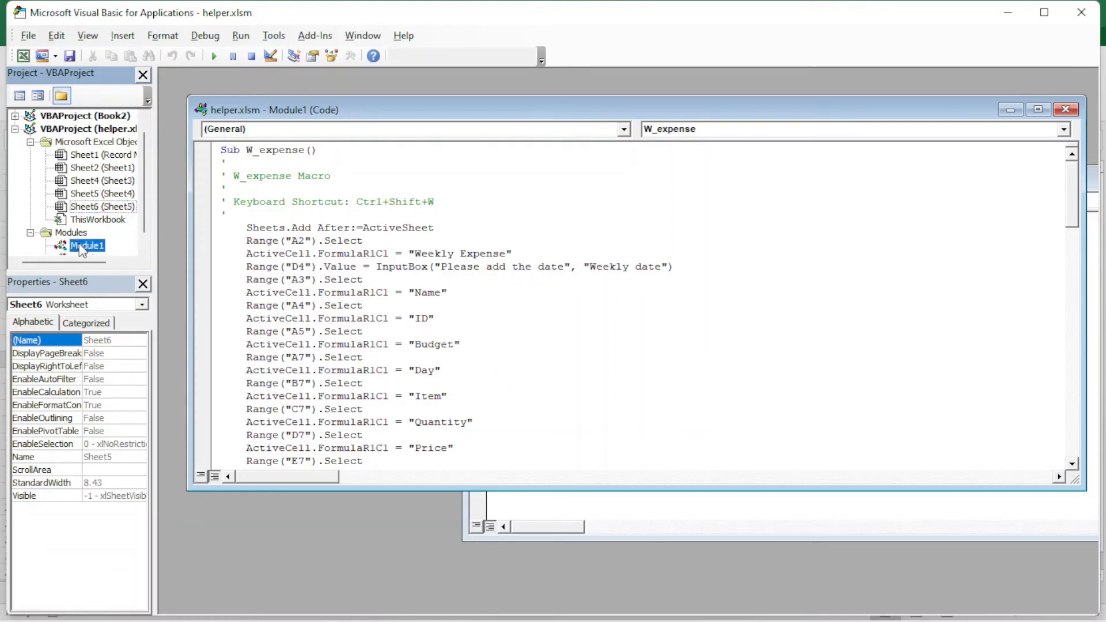
left_click(93, 128)
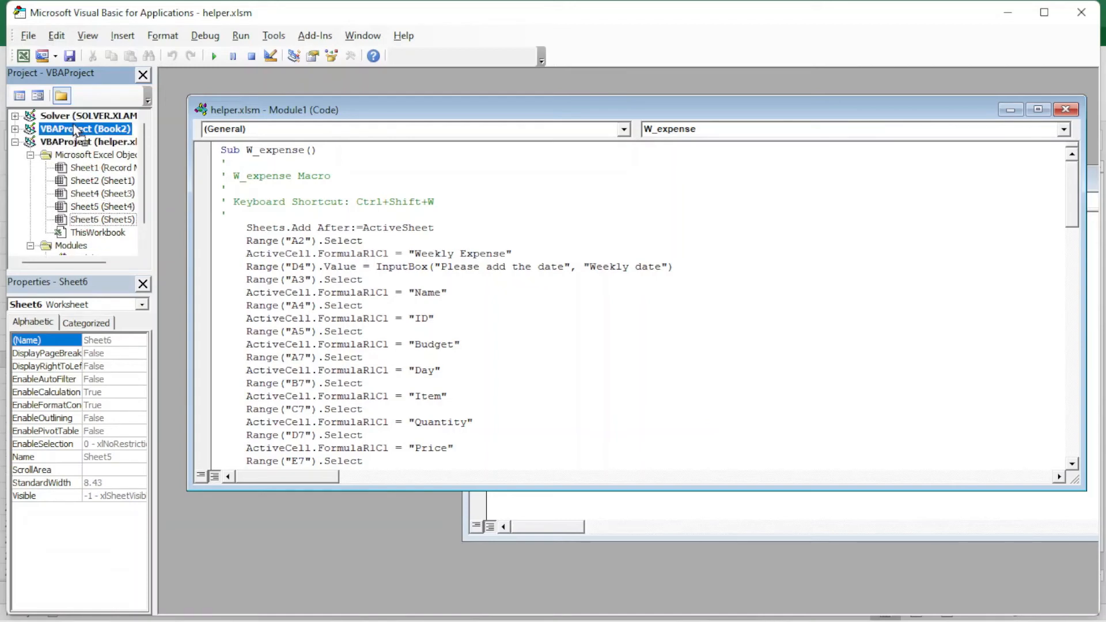
Step: Expand Book2's project and Modules folder to show the copied Module1
left_click(103, 219)
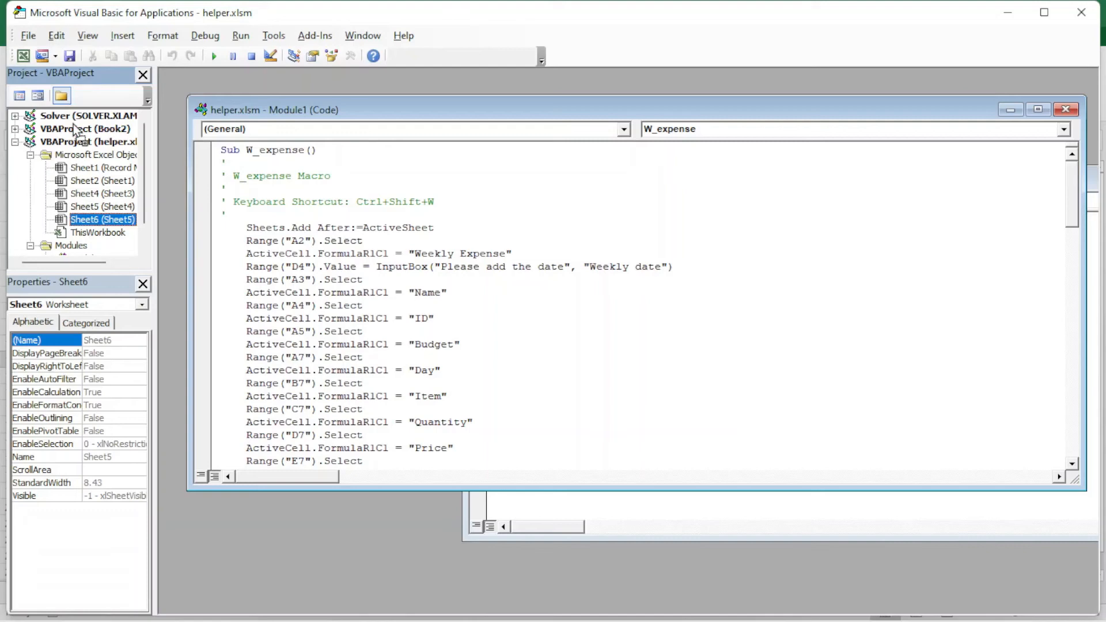
left_click(15, 128)
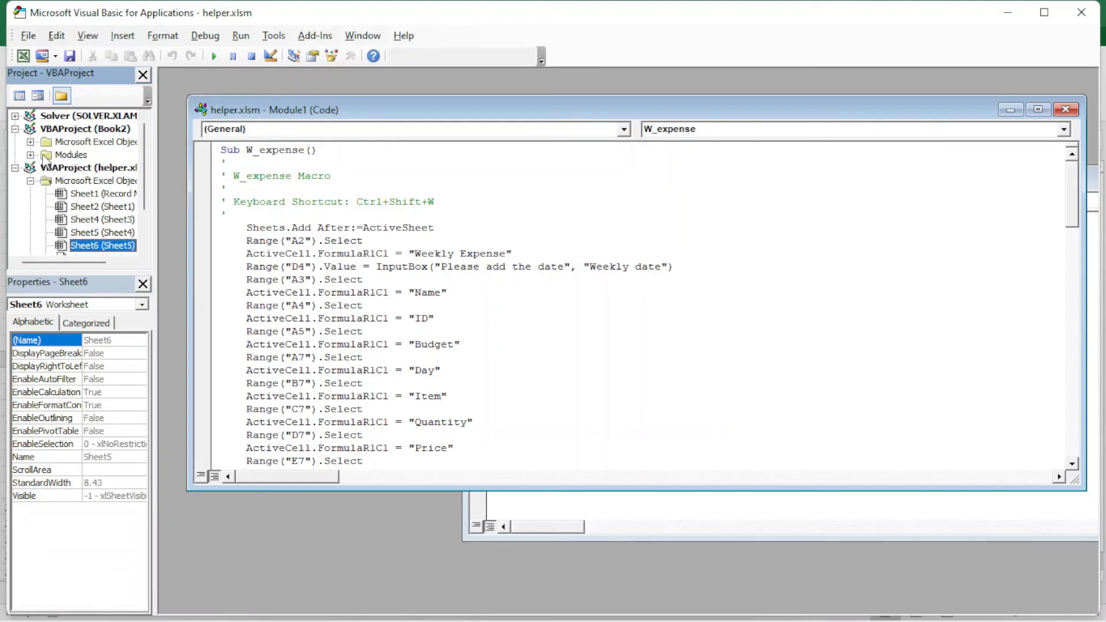
left_click(33, 154)
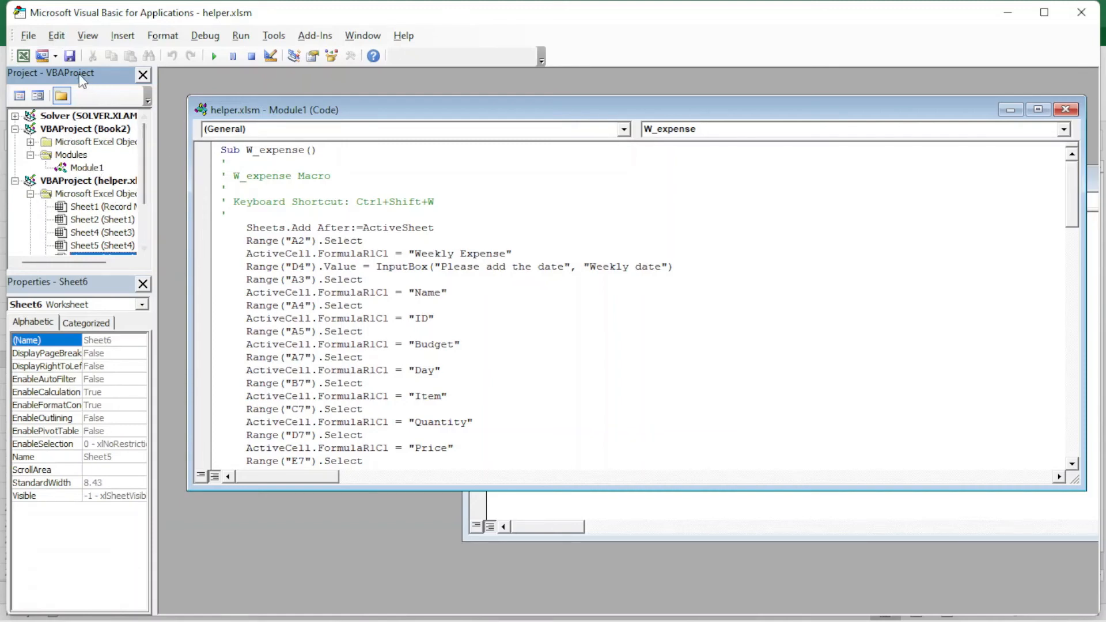
mouse_move(1031, 56)
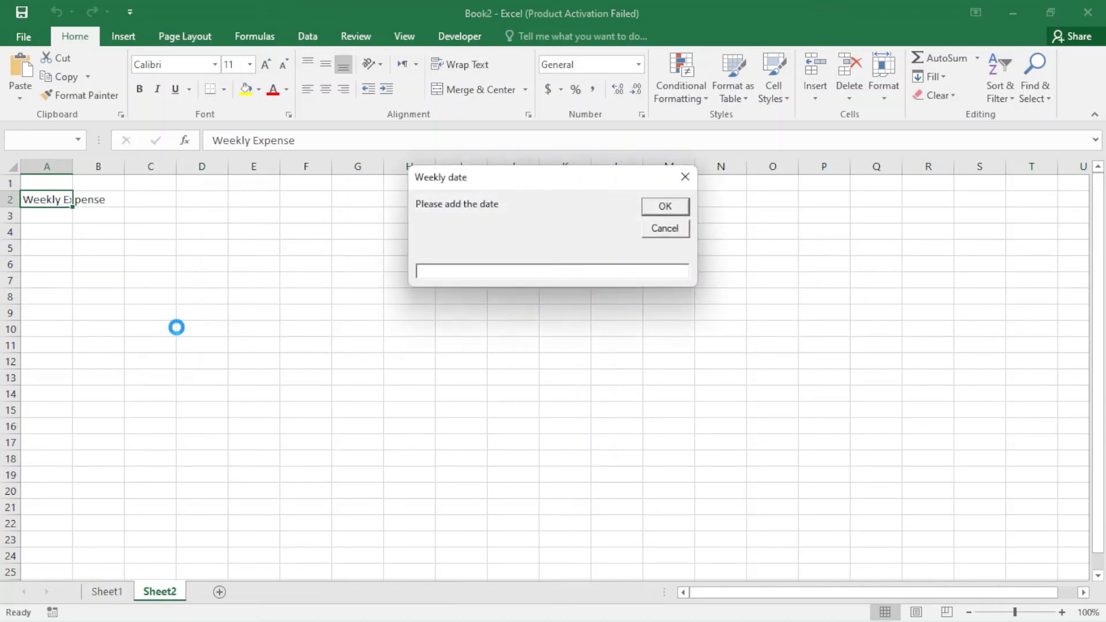
Step: Enter 10/10/21 in the Weekly date prompt and confirm to build the Weekly Expense sheet
type("10")
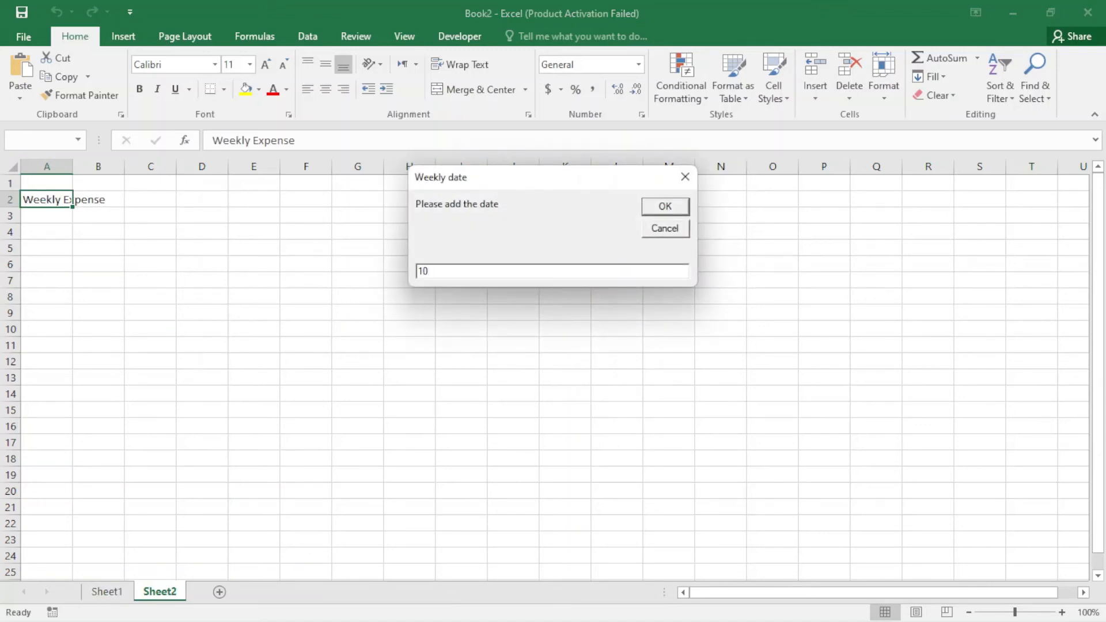
type("/10/21")
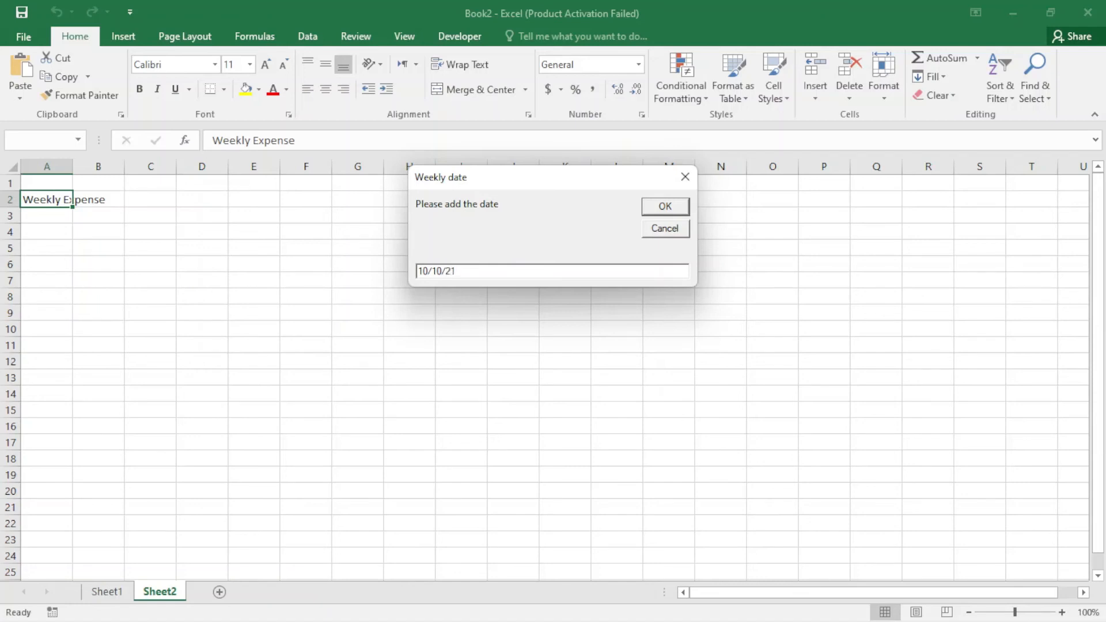
left_click(663, 207)
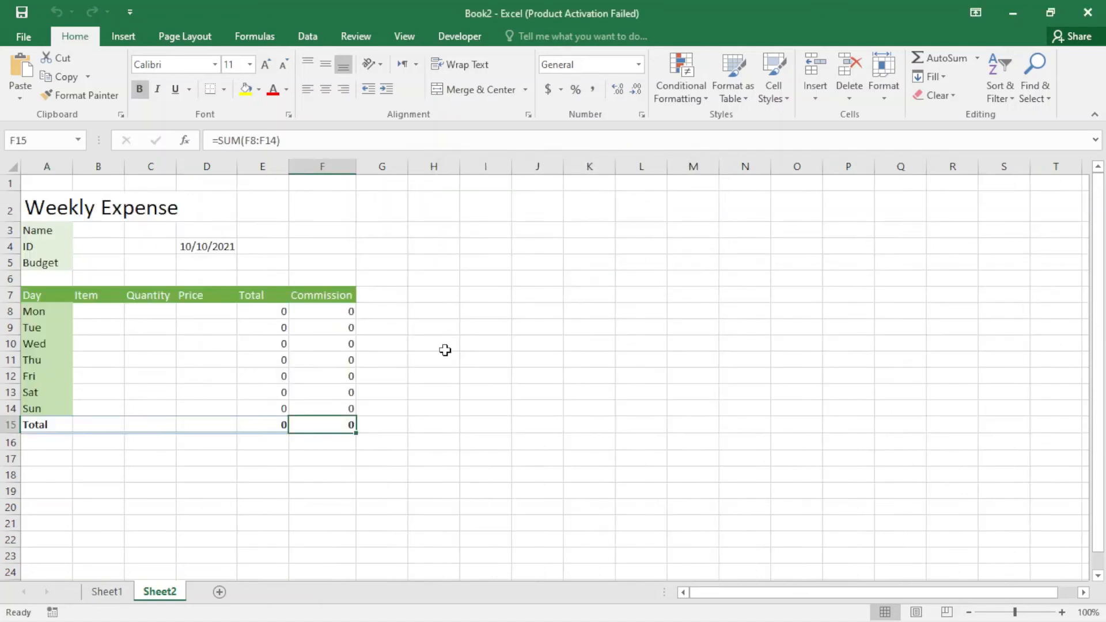